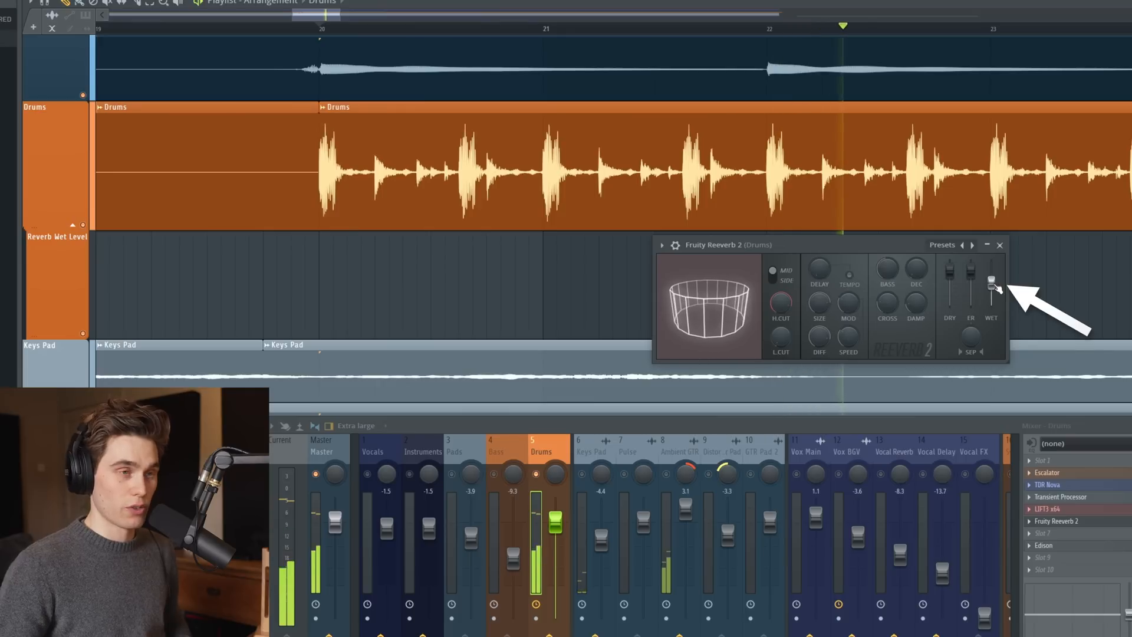
Create an automation clip for the Reeverb 2 WET knob on the drums
right_click(991, 286)
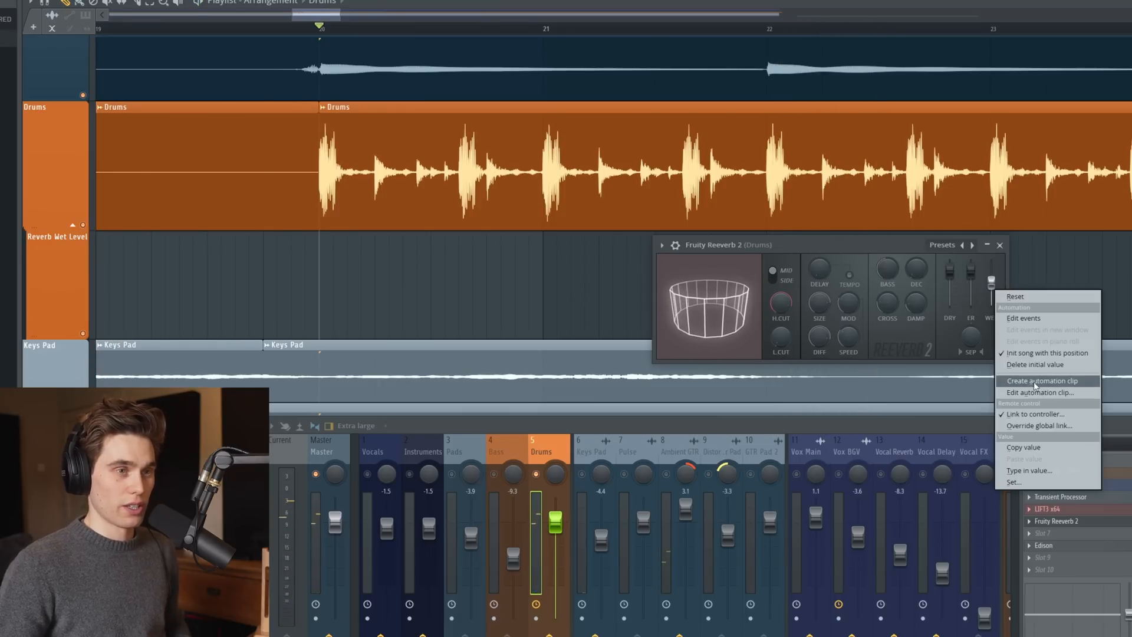
left_click(1040, 381)
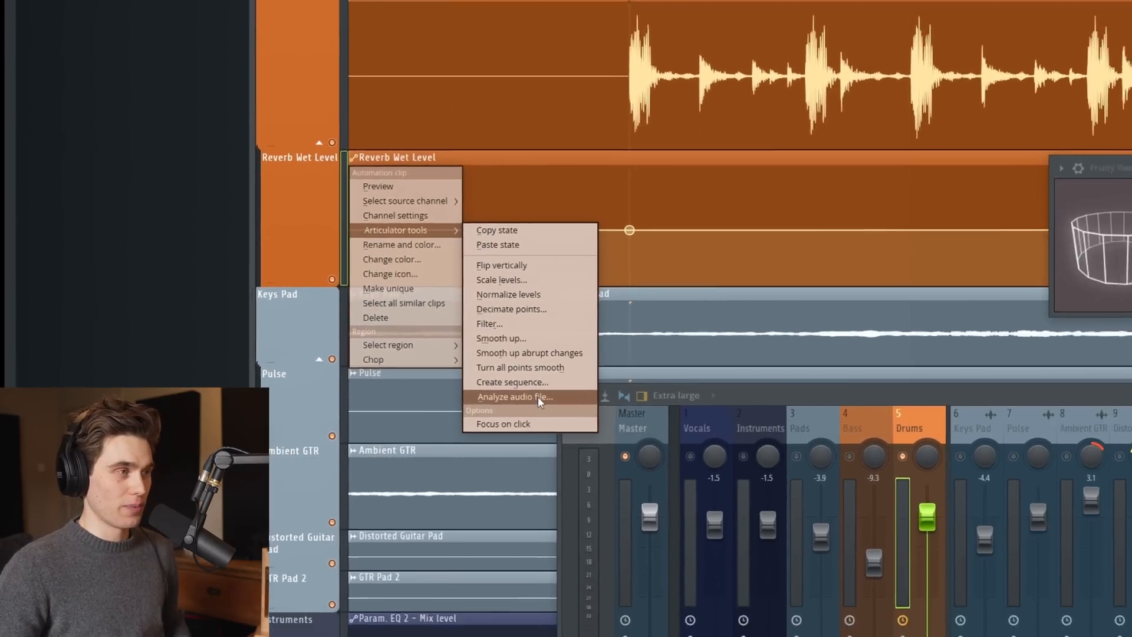
Generate the wet-level automation envelope from Drums.wav via Analyze audio file
left_click(514, 396)
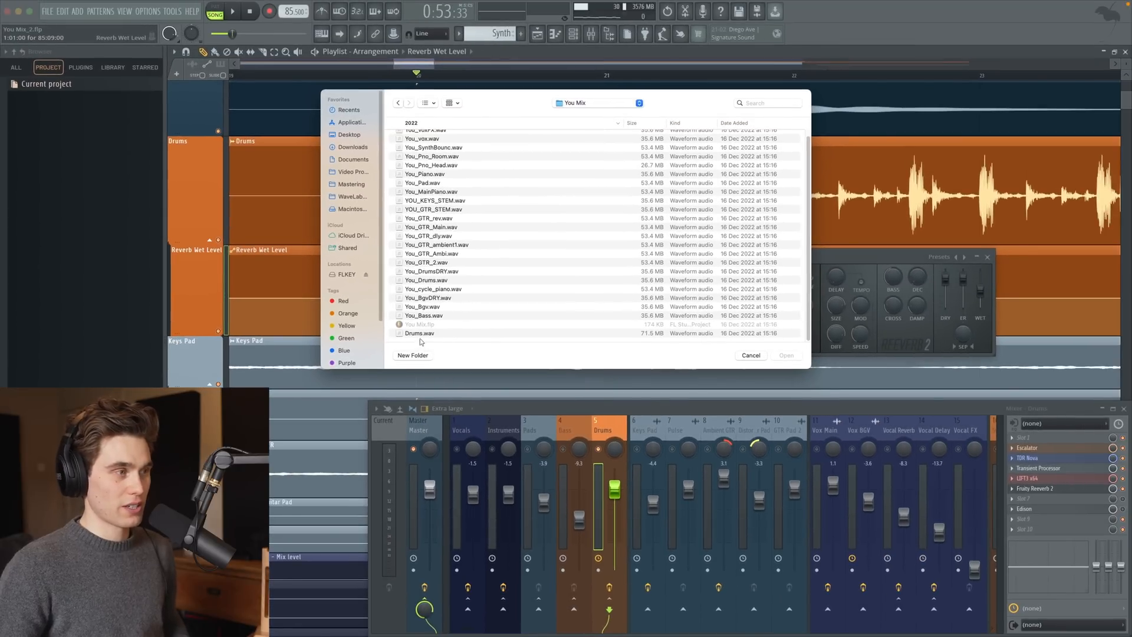
left_click(751, 355)
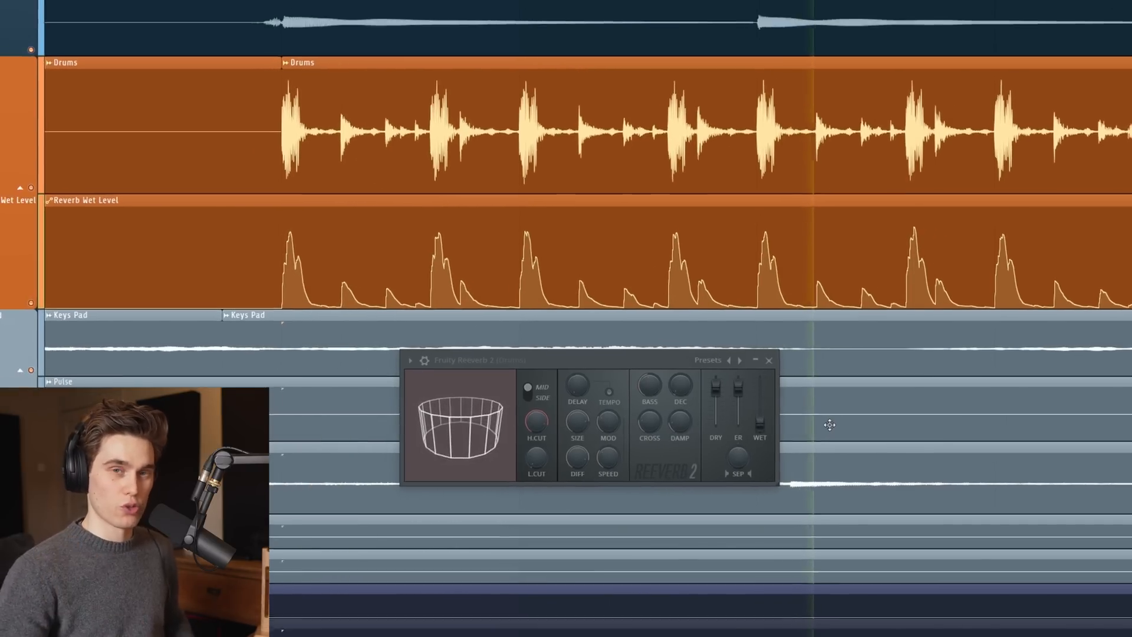
Flip the Reverb Wet Level clip vertically and rescale its levels so it dips on hits
right_click(263, 249)
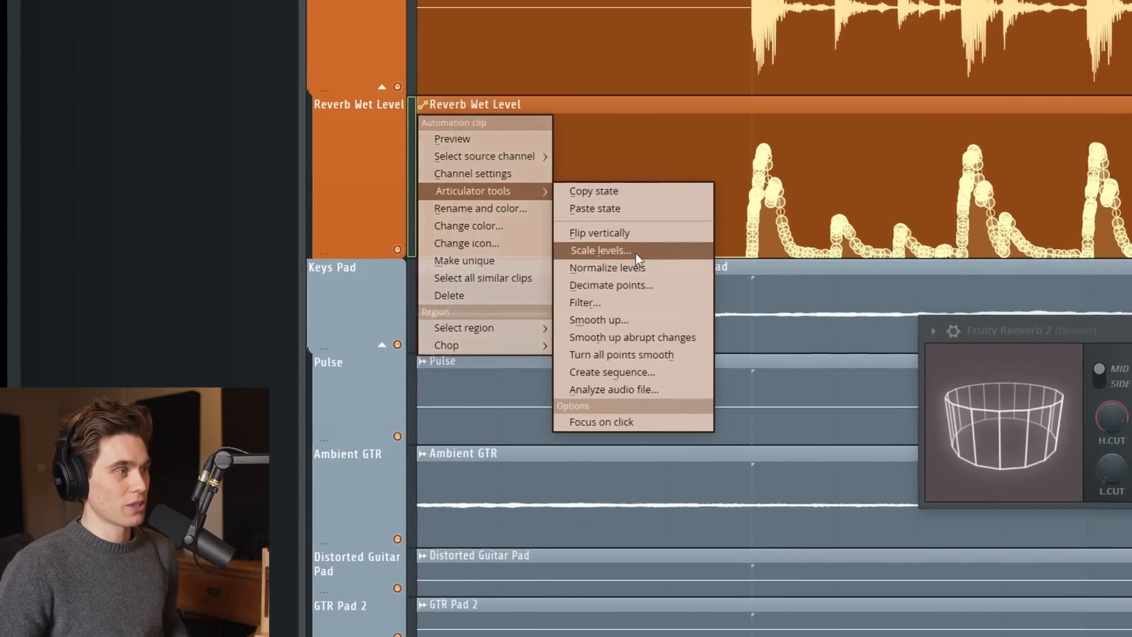
left_click(599, 250)
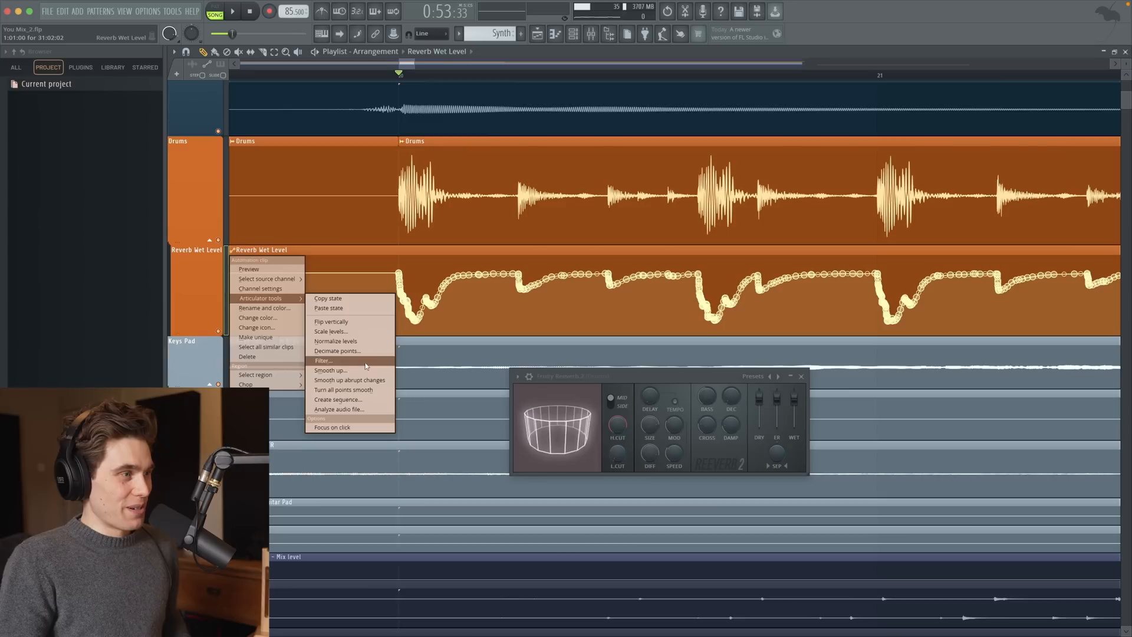
Apply the Articulator Filter to smooth the jagged wet-level automation curve
left_click(330, 369)
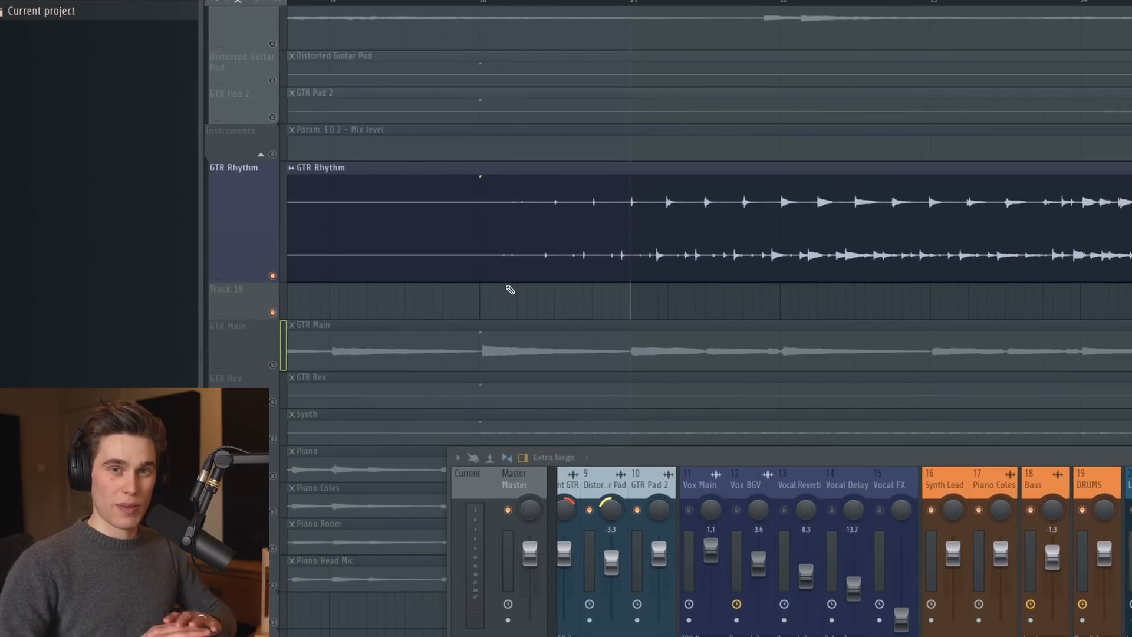
mouse_move(166, 242)
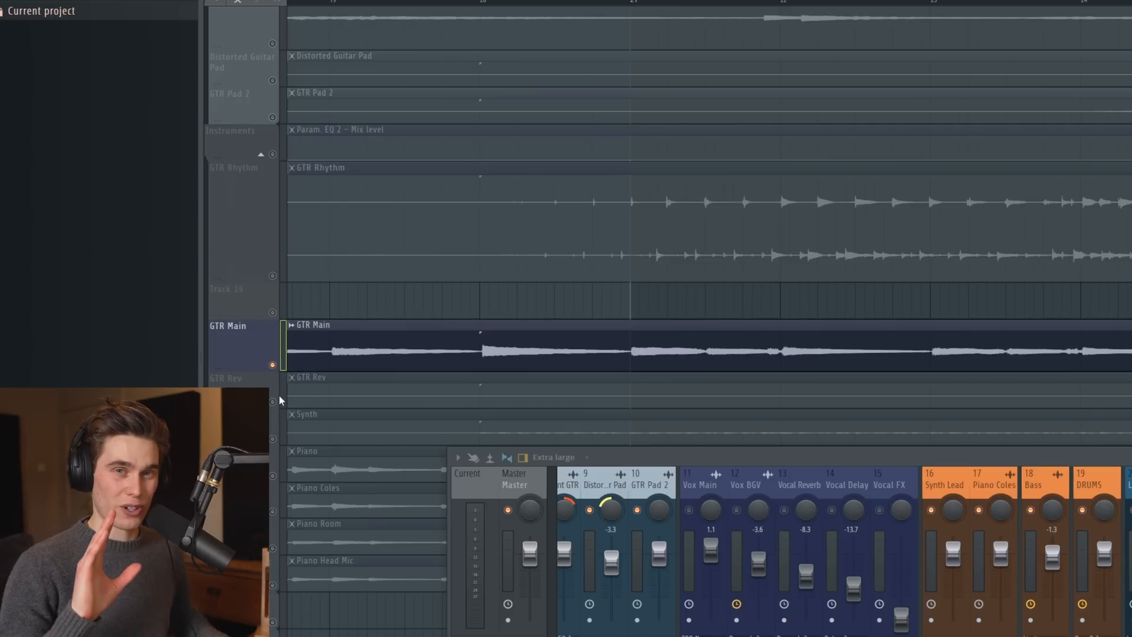
Focus the GTR Rhythm track in the playlist
left_click(231, 166)
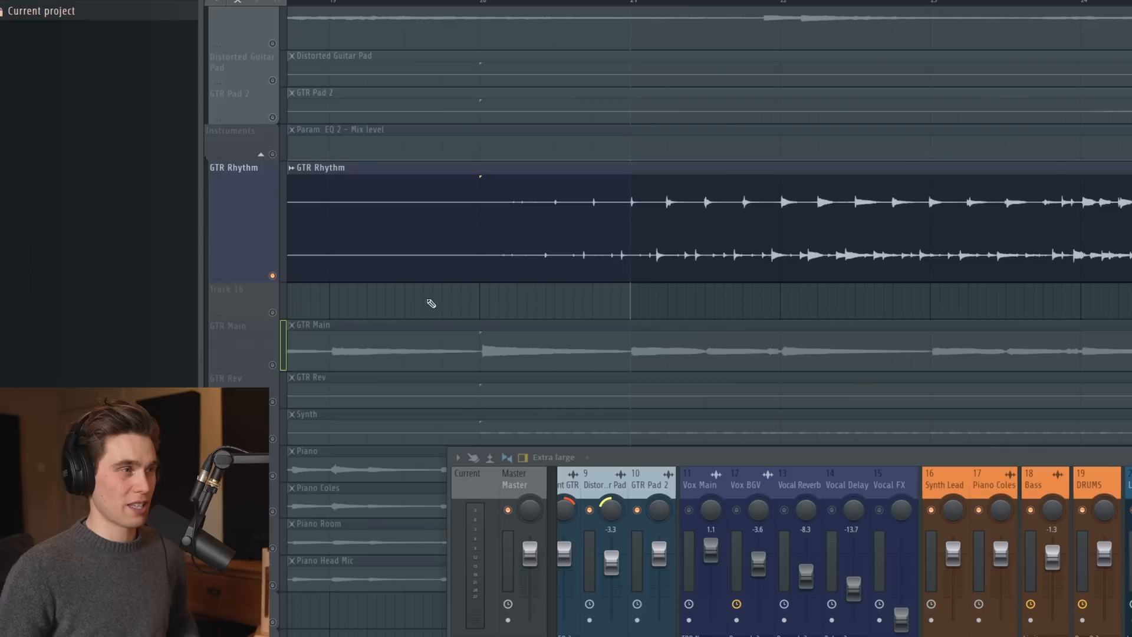
mouse_move(494, 295)
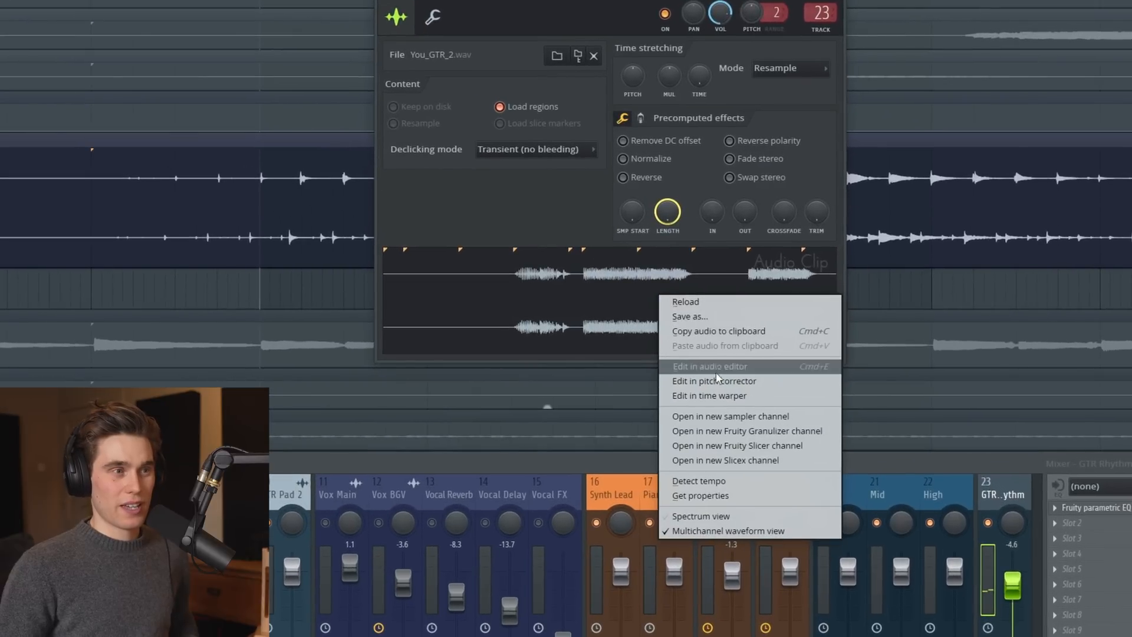
Blur a middle region of the rhythm guitar sample in Edison and preview it
left_click(710, 365)
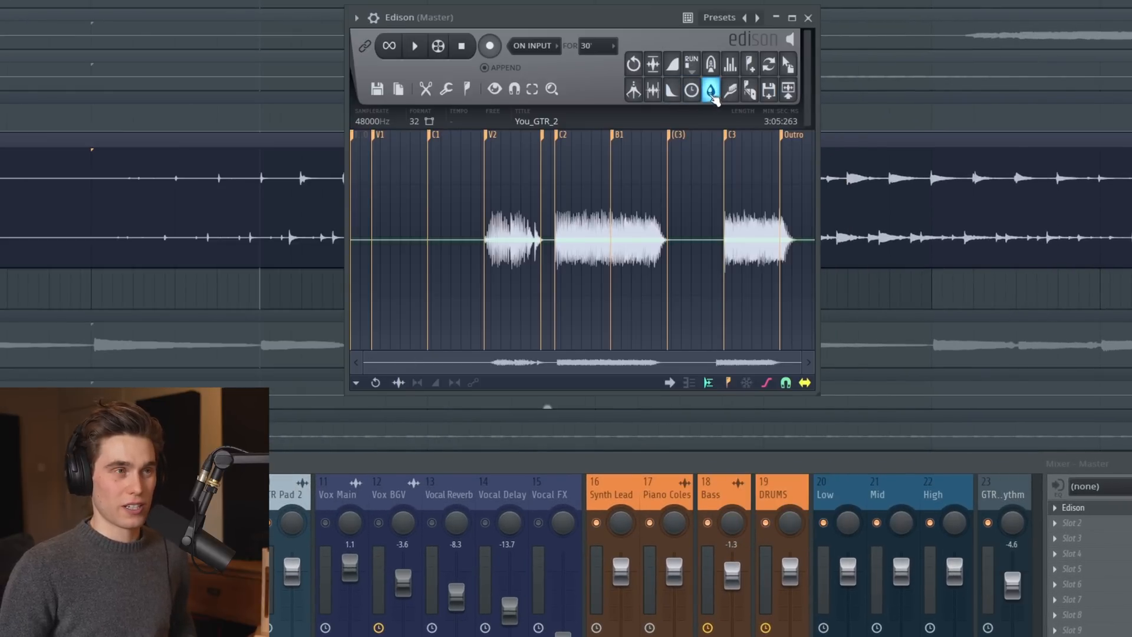
left_click(710, 91)
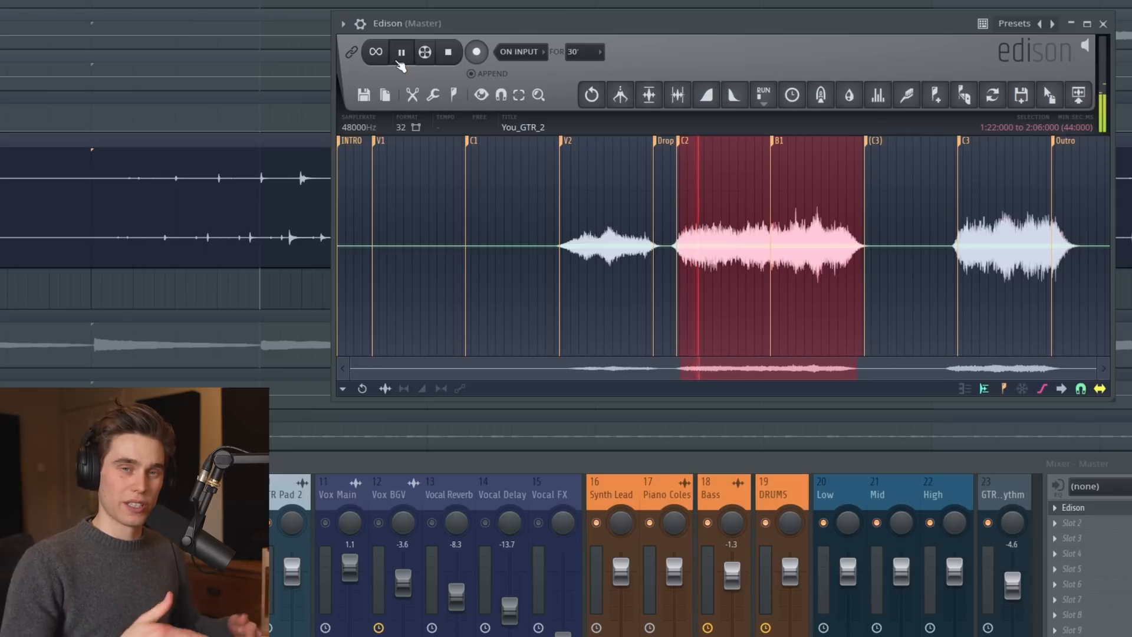
left_click(401, 51)
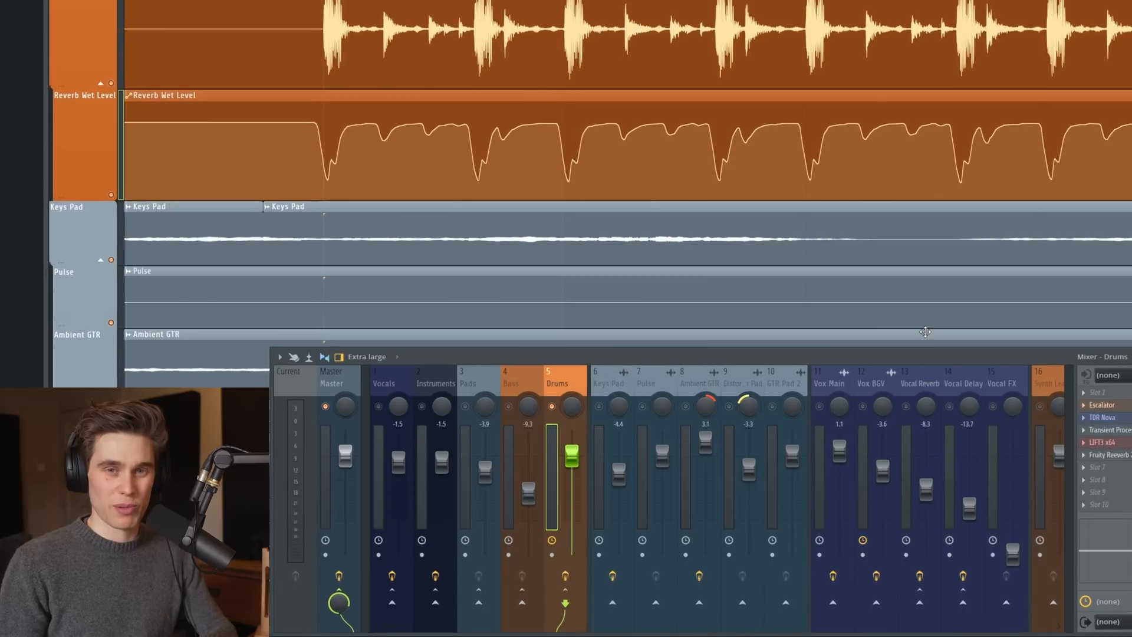
Show effect slot names under each mixer track and focus the Master track
right_click(557, 391)
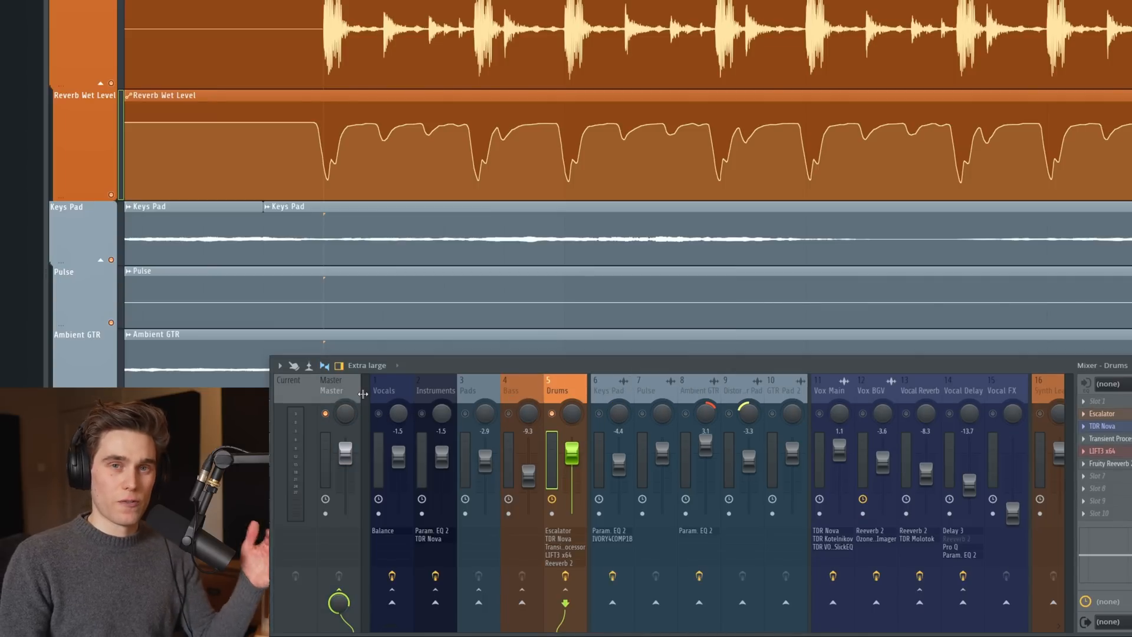
left_click(330, 380)
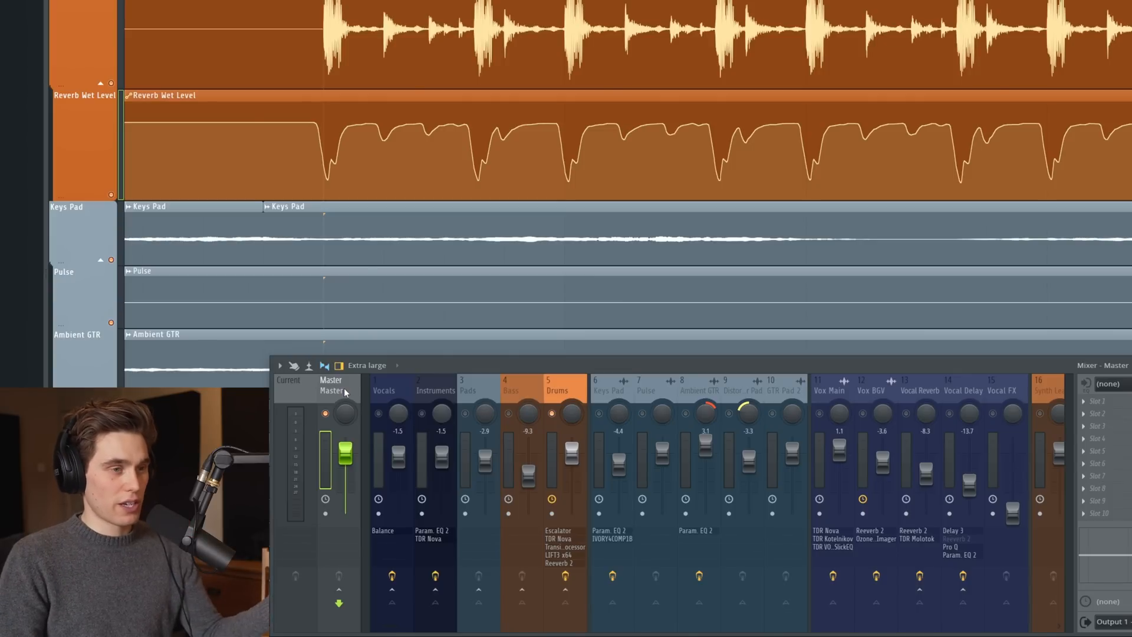
Load the saved mastering chain preset onto the Master and check its plugin windows
right_click(346, 390)
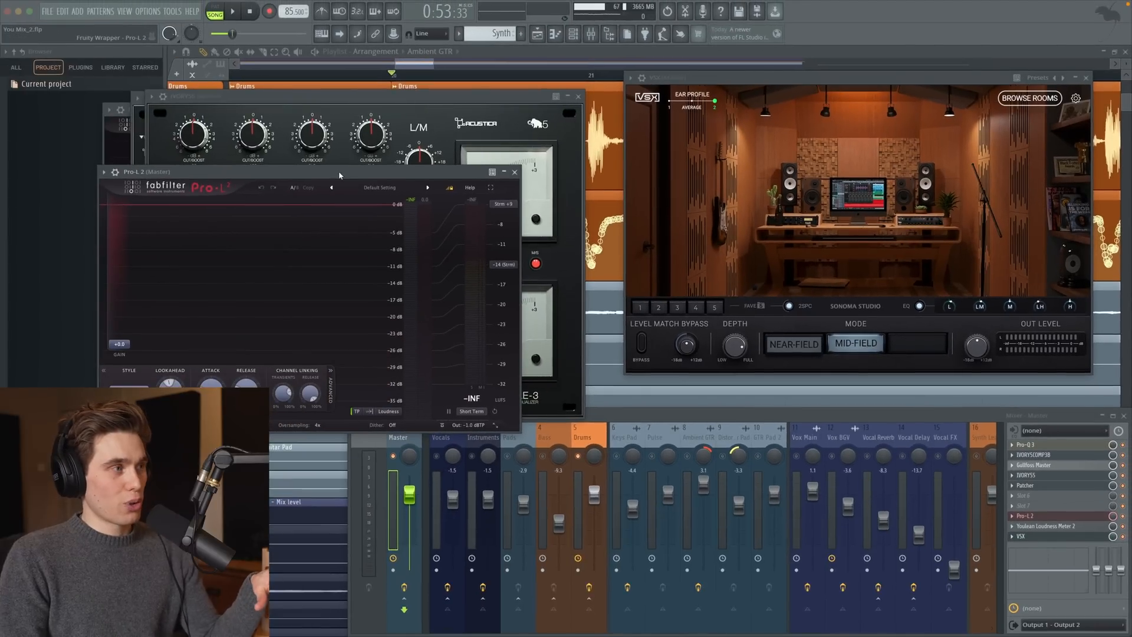
left_click(514, 172)
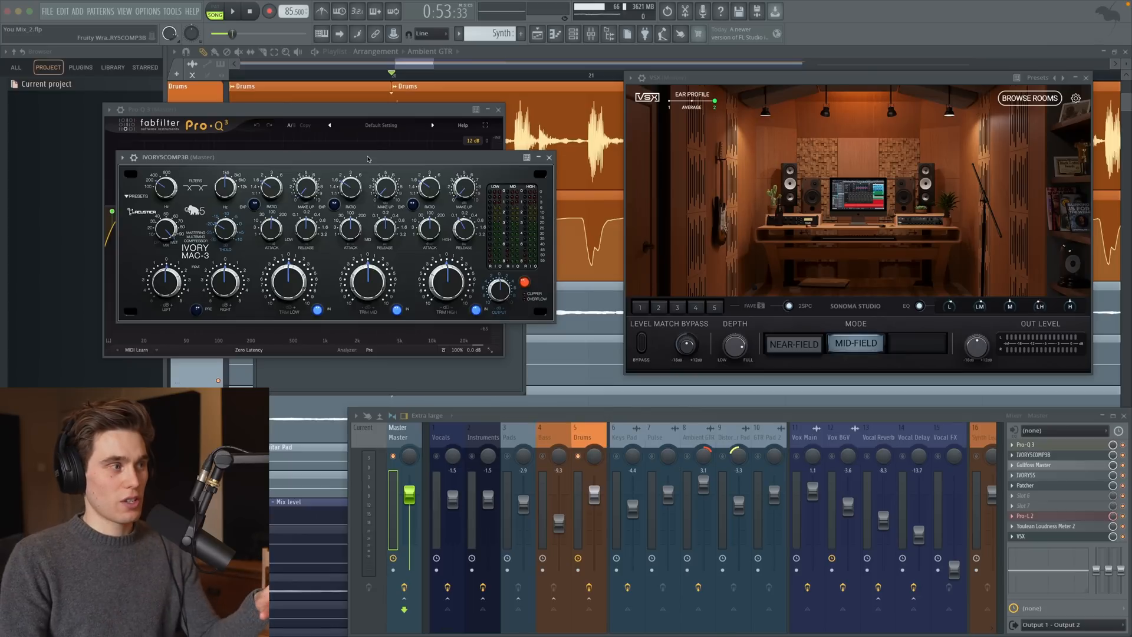
mouse_move(402, 246)
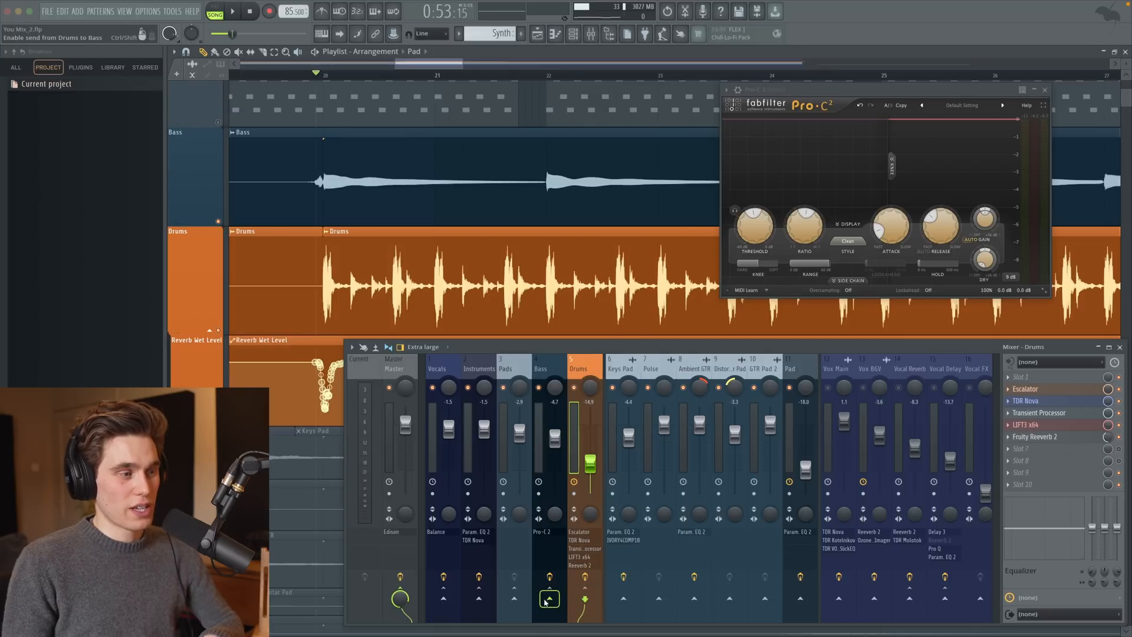
Send Drums to Bass and set the Bass Pro-C 2 to external sidechain input 1
left_click(548, 599)
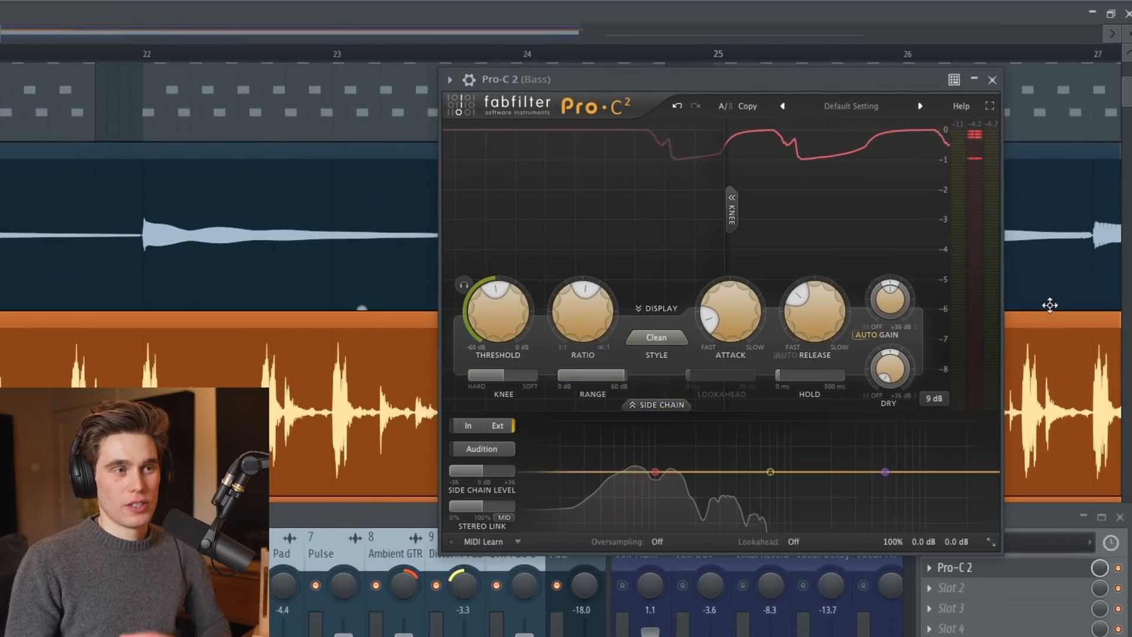
mouse_move(694, 498)
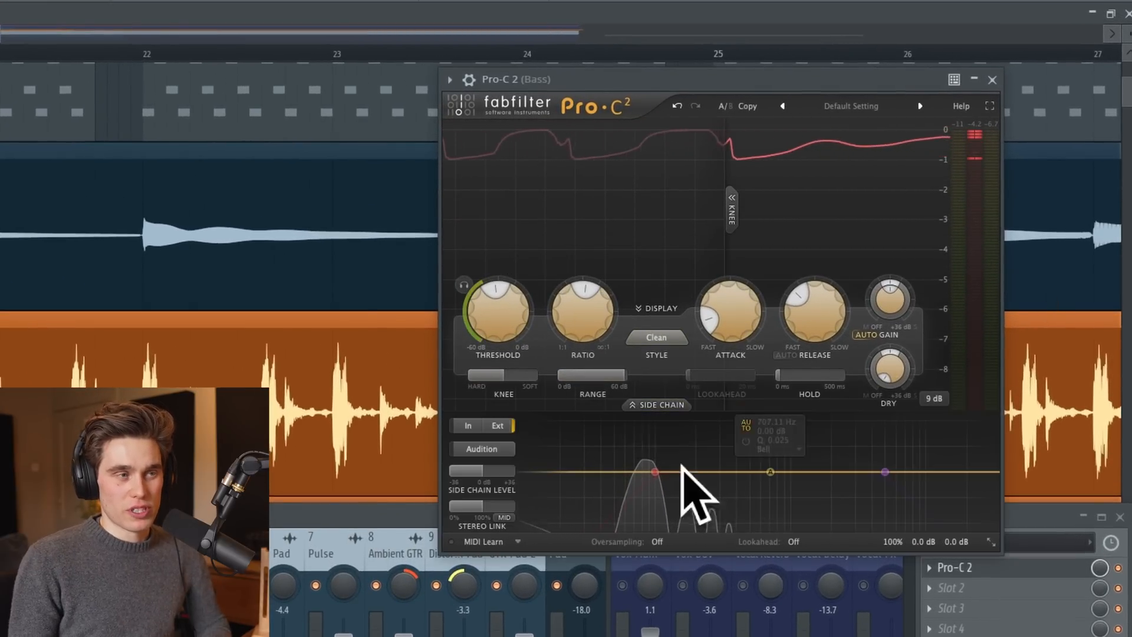
left_click(497, 425)
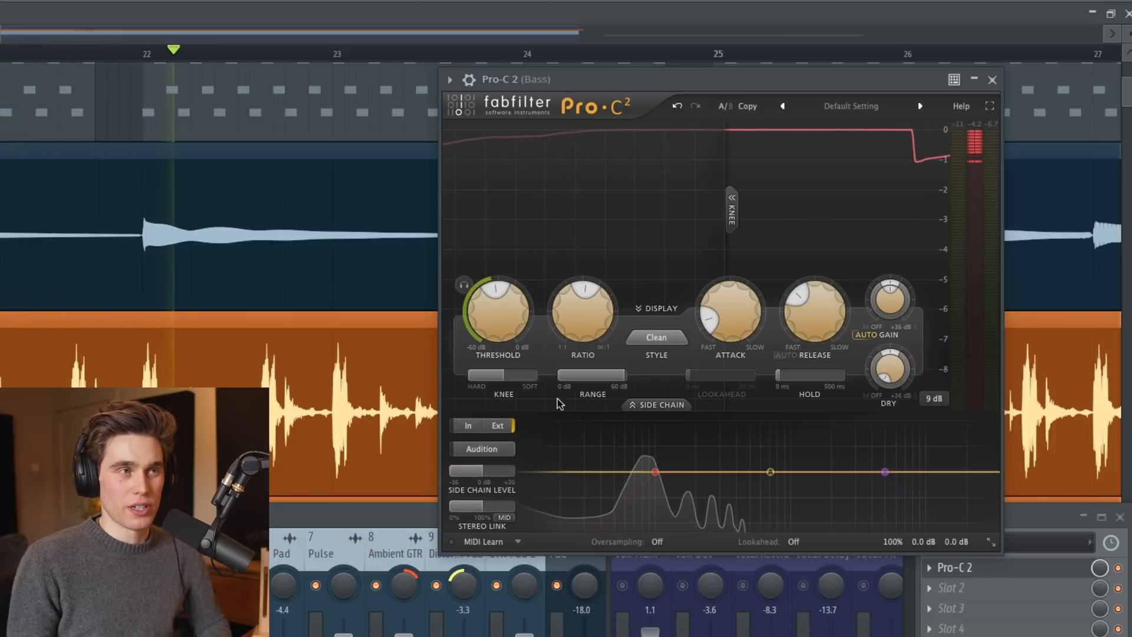
left_click(468, 79)
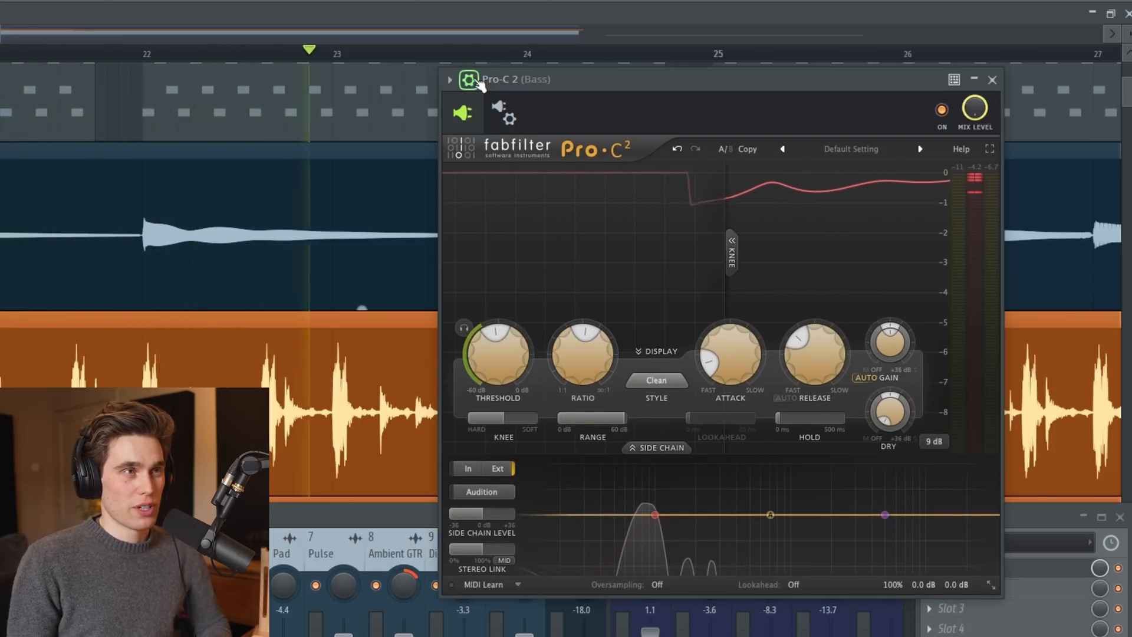
left_click(533, 114)
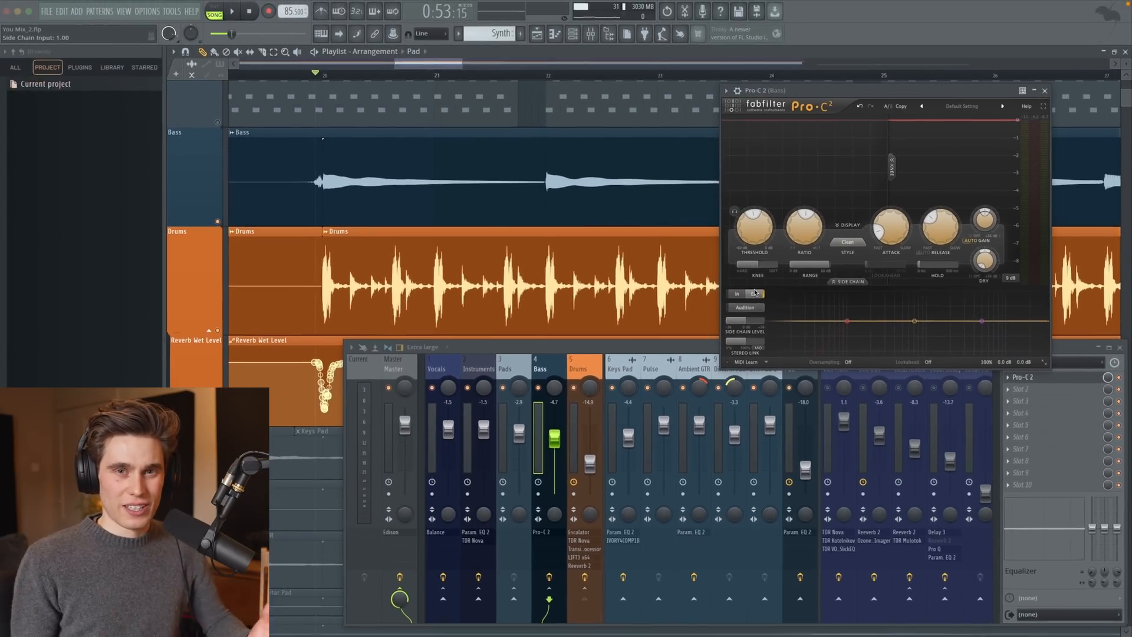
left_click(755, 293)
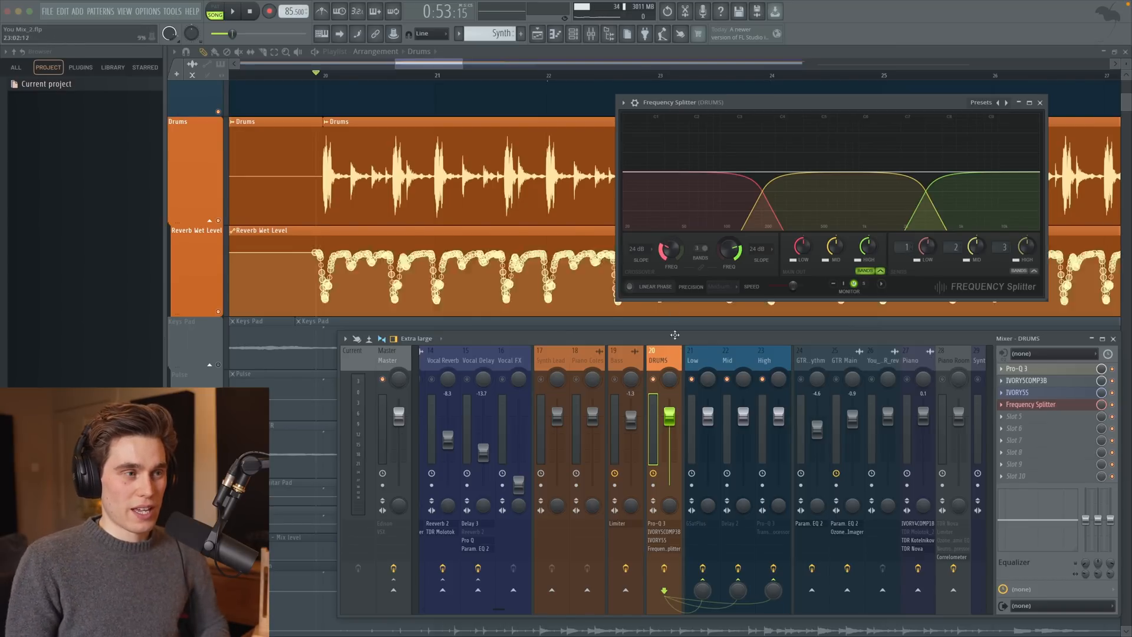
Route the Frequency Splitter's three drum bands to the Low, Mid and High mixer tracks
left_click(773, 588)
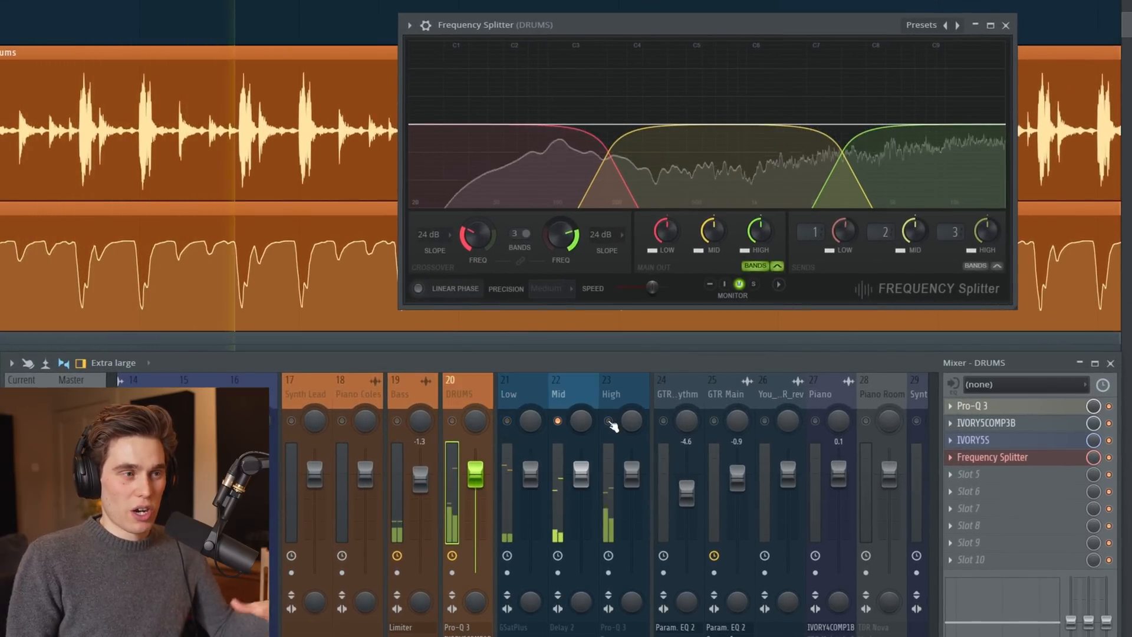
Play the song and review the Mid drum band track with its delay insert
left_click(610, 393)
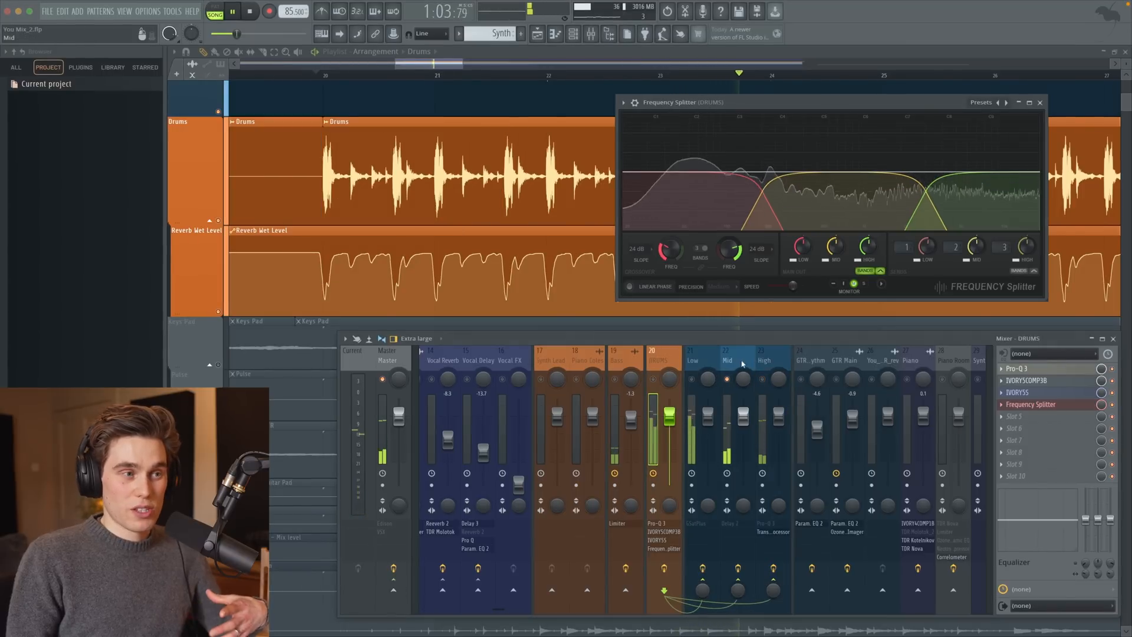
left_click(728, 361)
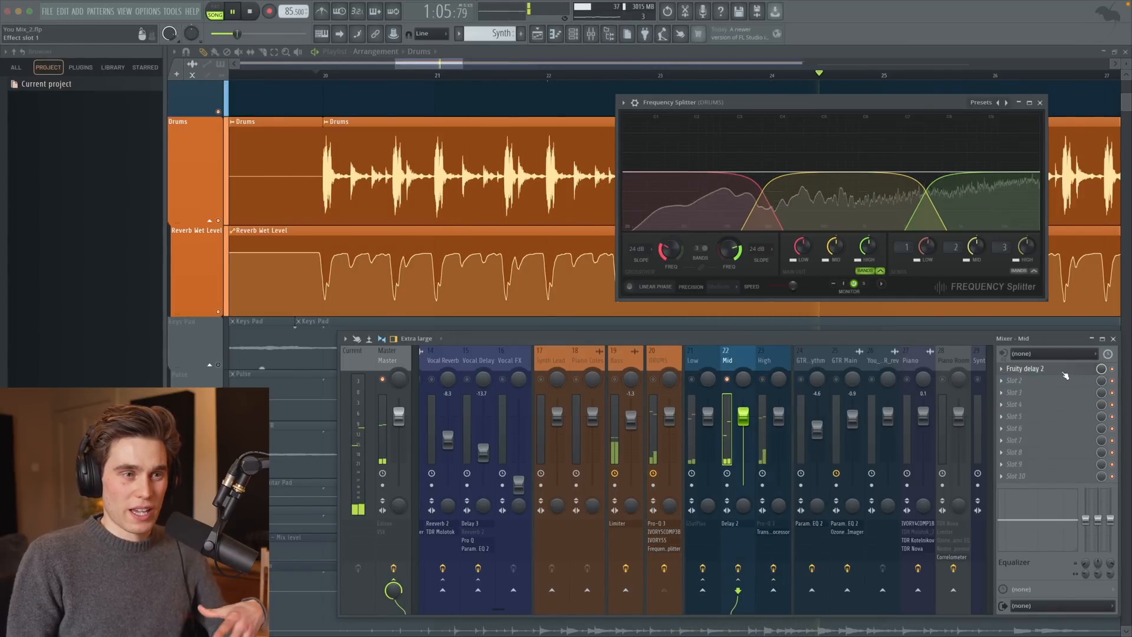
left_click(1025, 368)
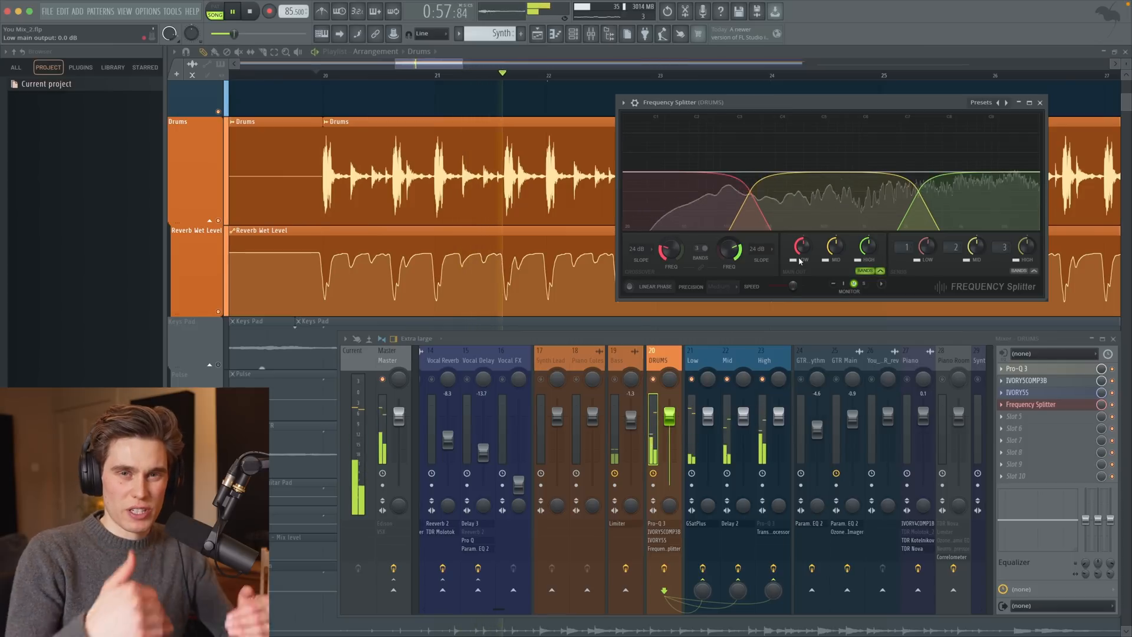
Switch between the Low and High band tracks to compare and rebalance their levels
left_click(692, 359)
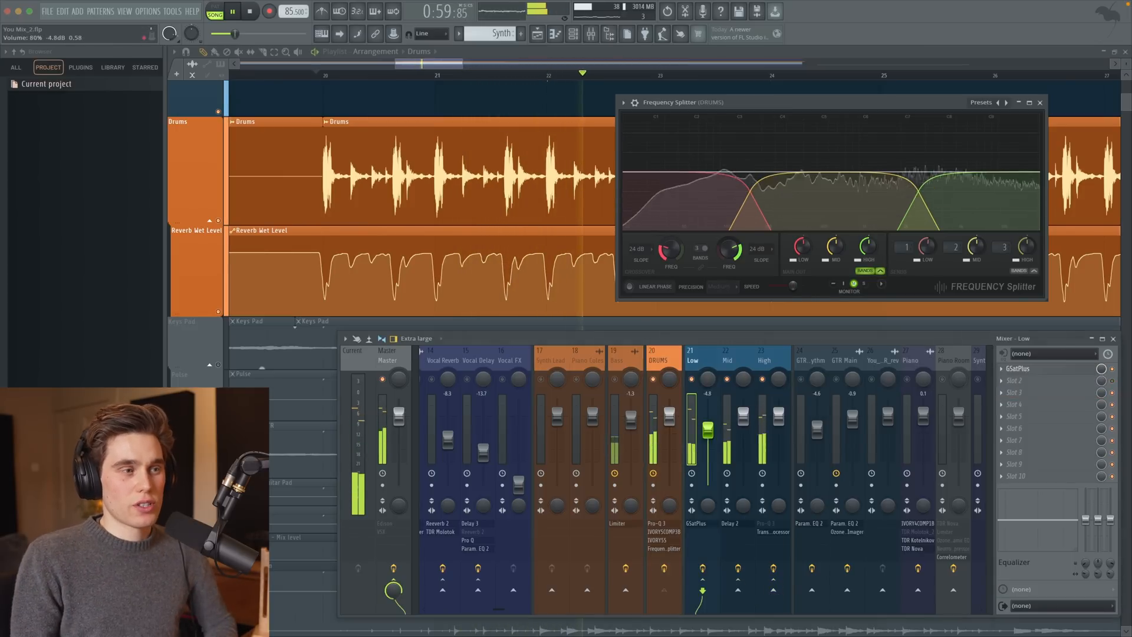
left_click(761, 356)
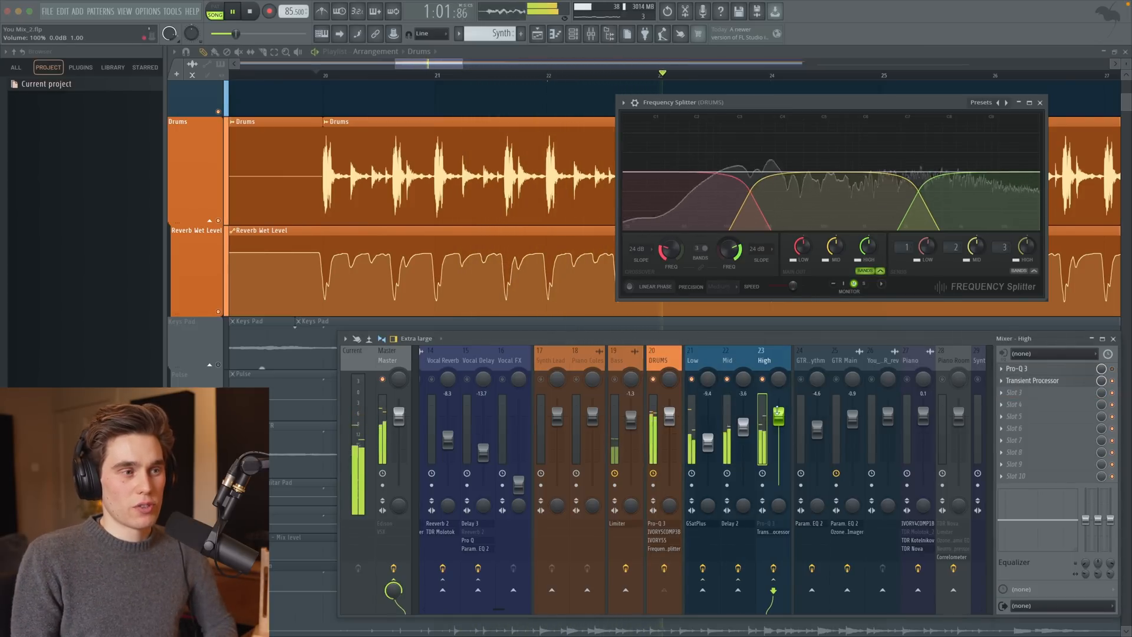
left_click(691, 359)
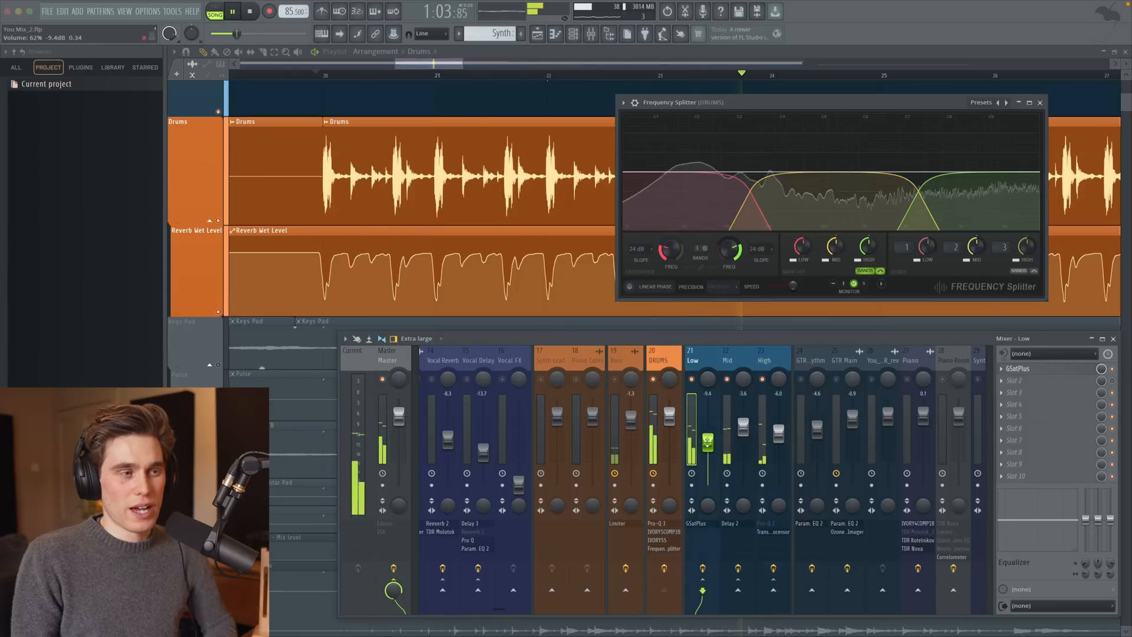
left_click(762, 360)
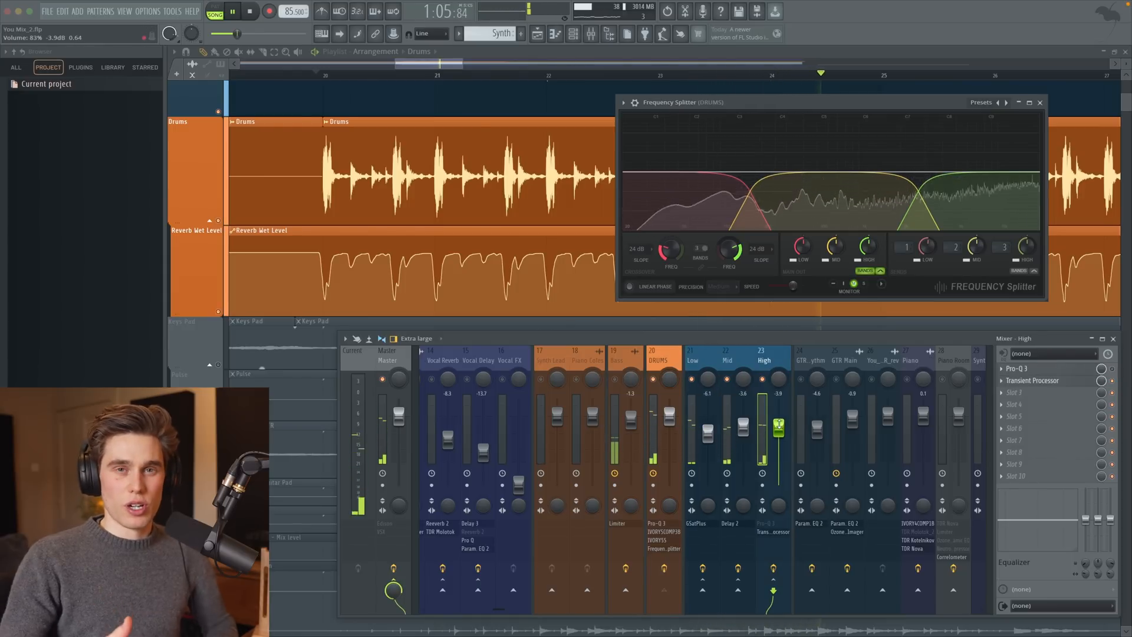